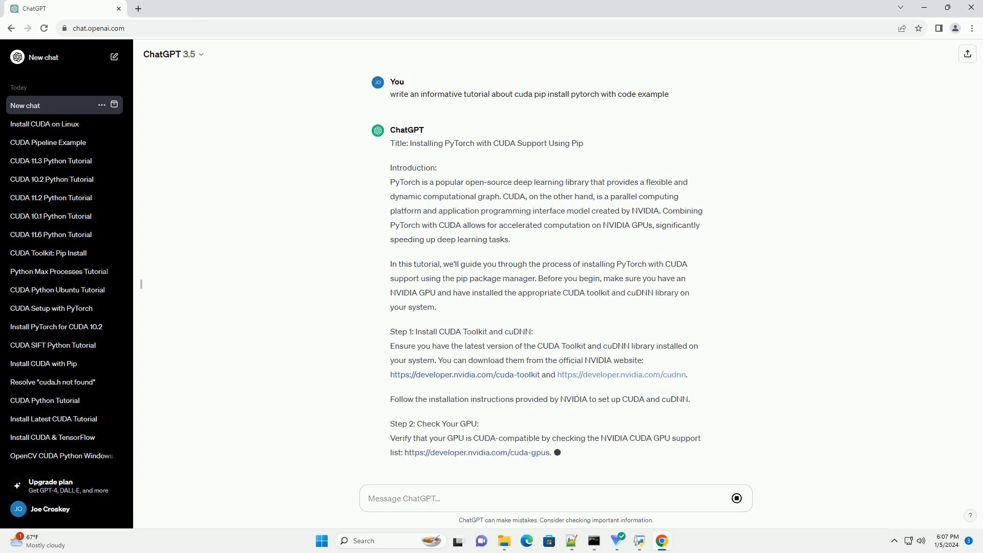
scroll("down", 3)
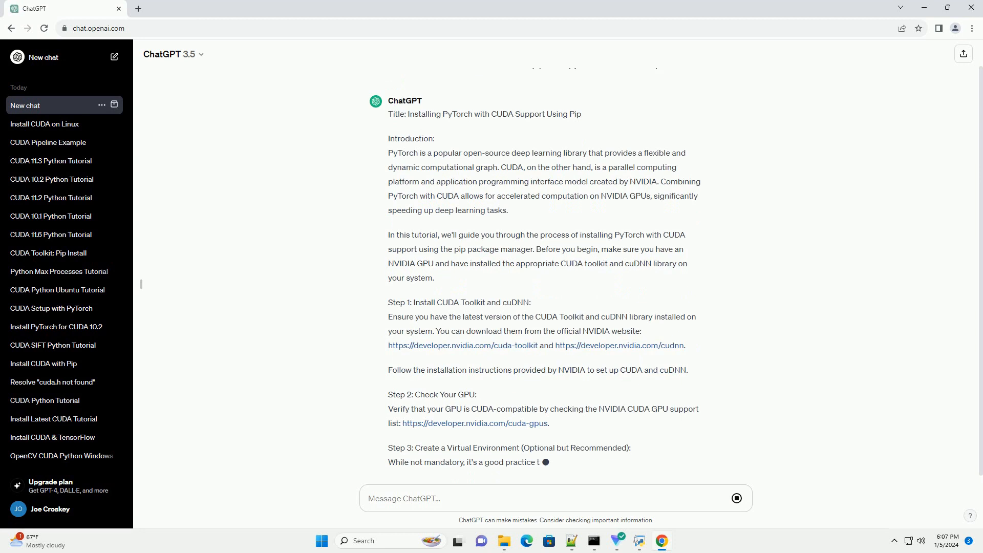
scroll("down", 3)
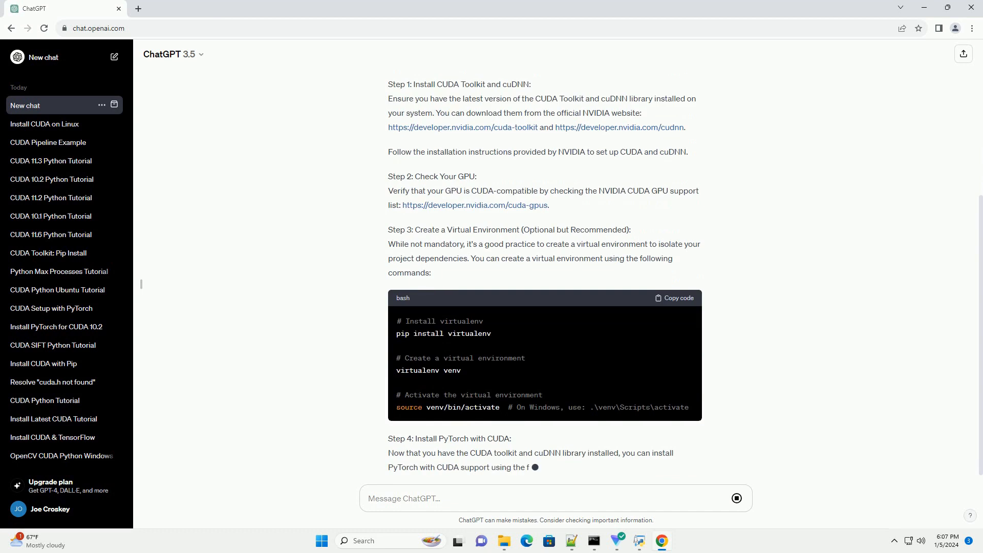
scroll("down", 3)
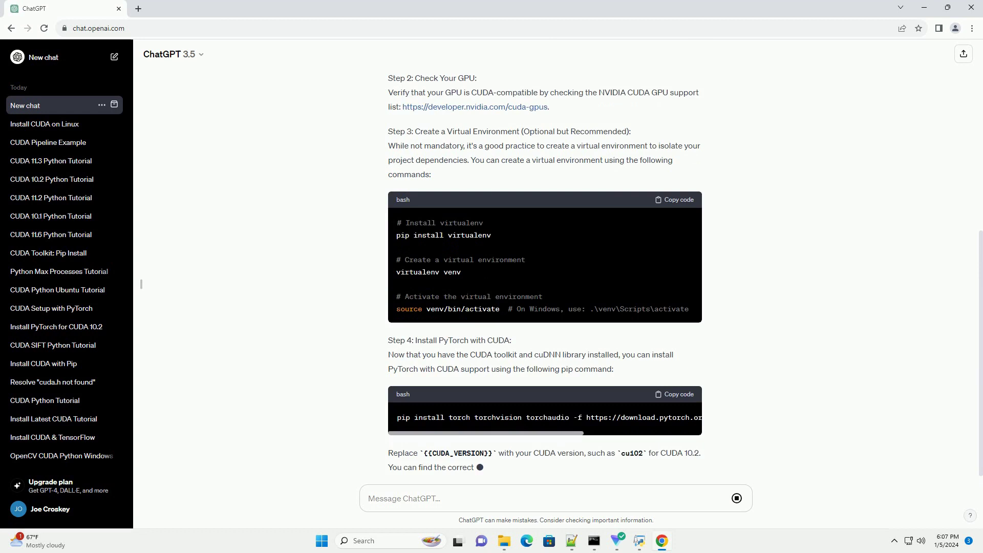
scroll("down", 3)
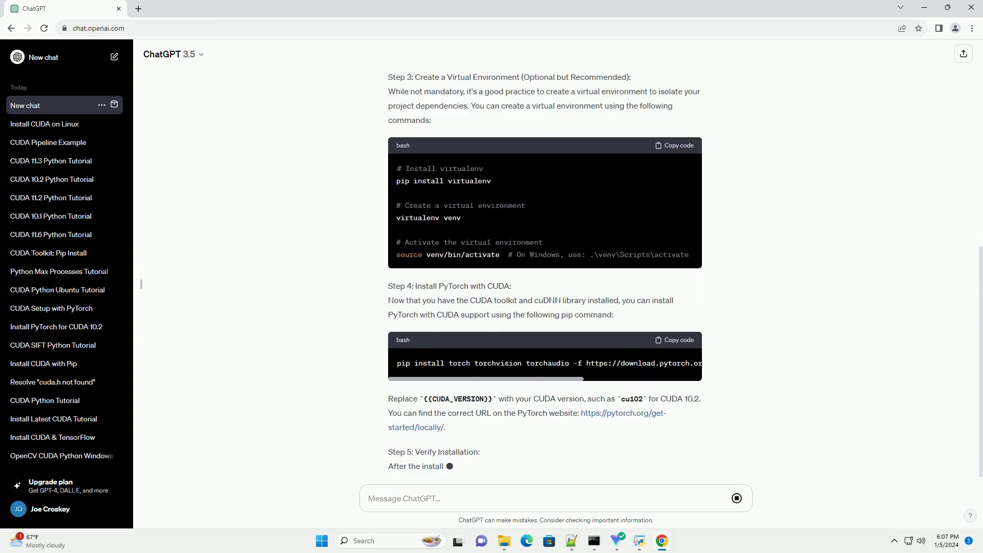
scroll("down", 3)
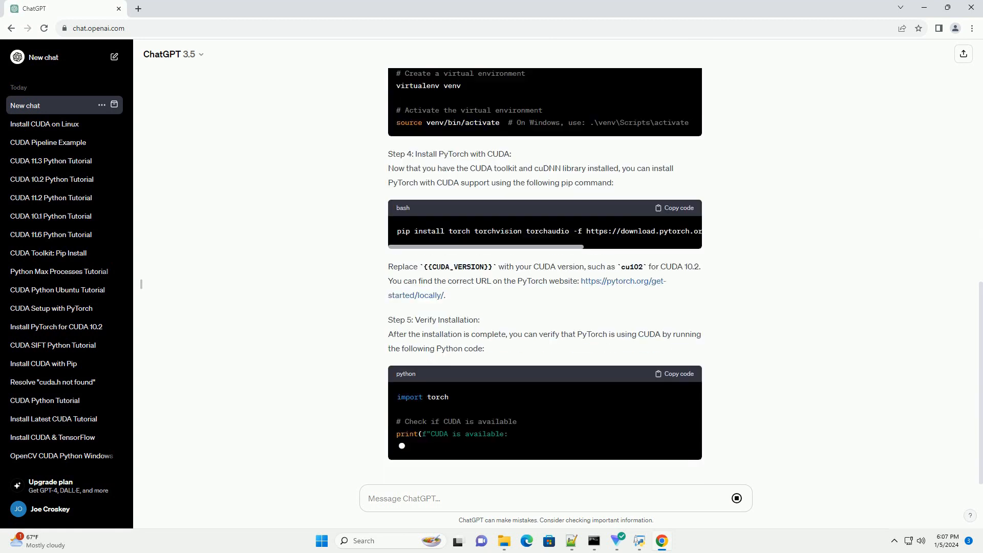
scroll("down", 3)
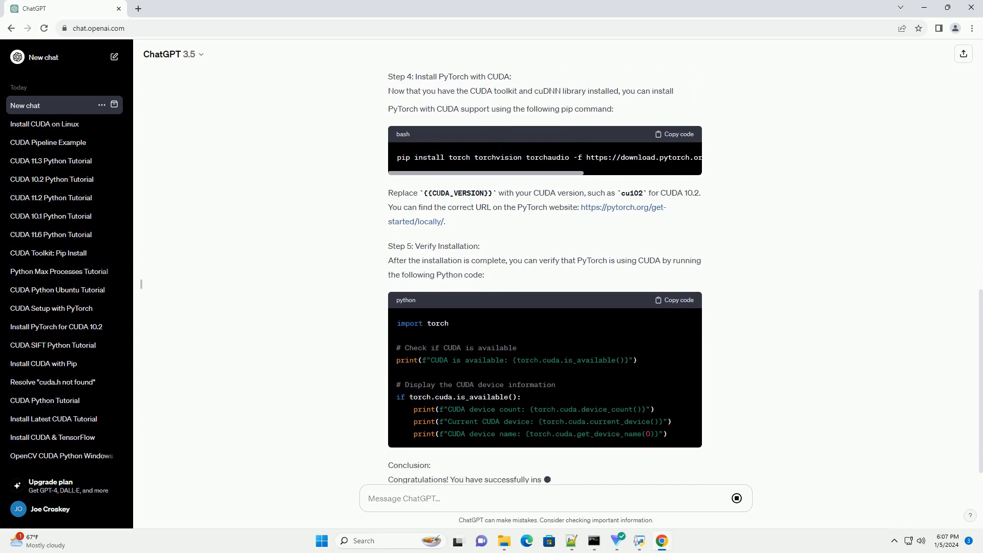
scroll("down", 3)
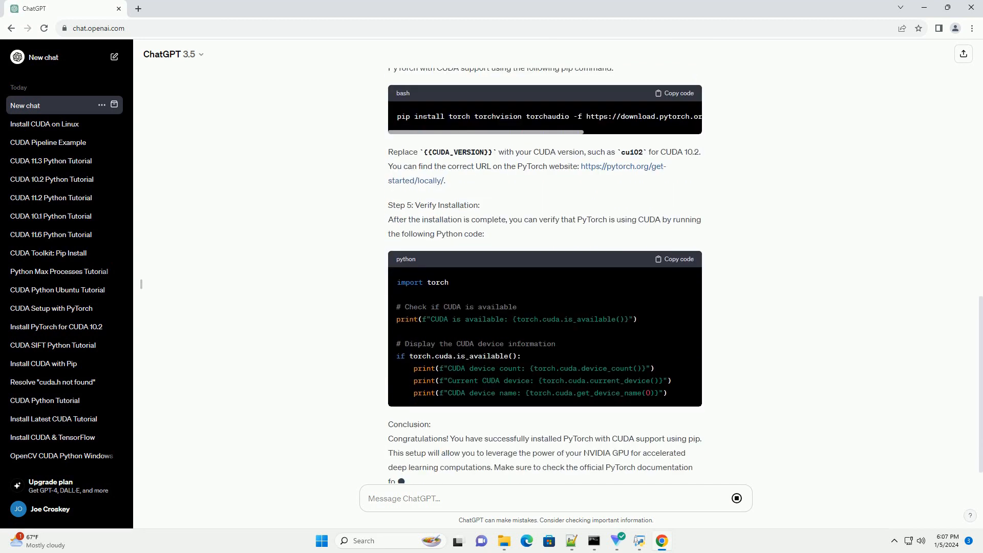